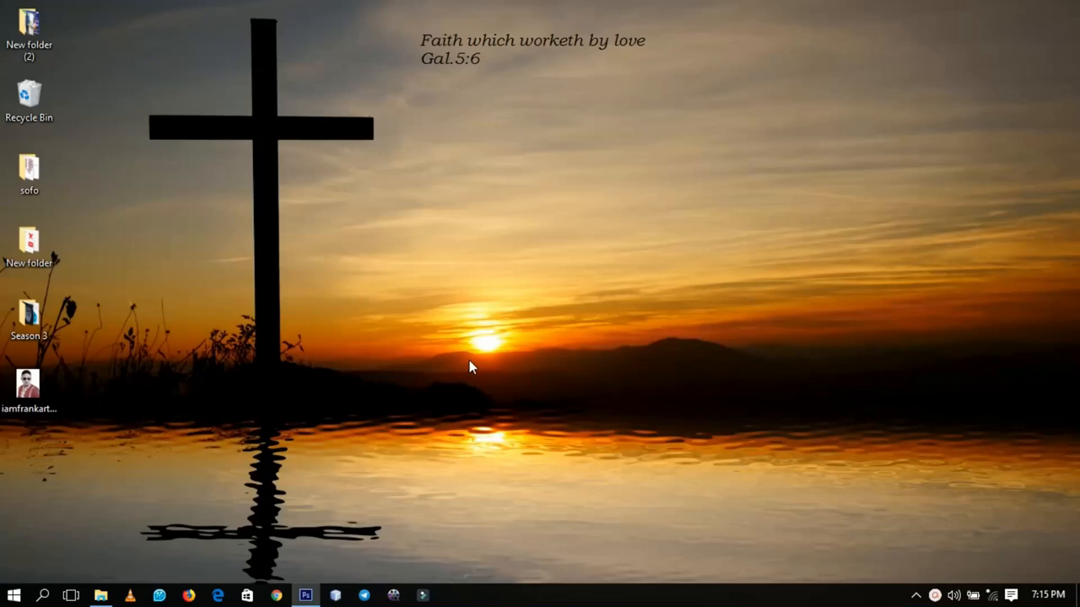
# - Use the desktop context menu to hand the portrait photo to Photoshop
pyautogui.rightClick(472, 366)
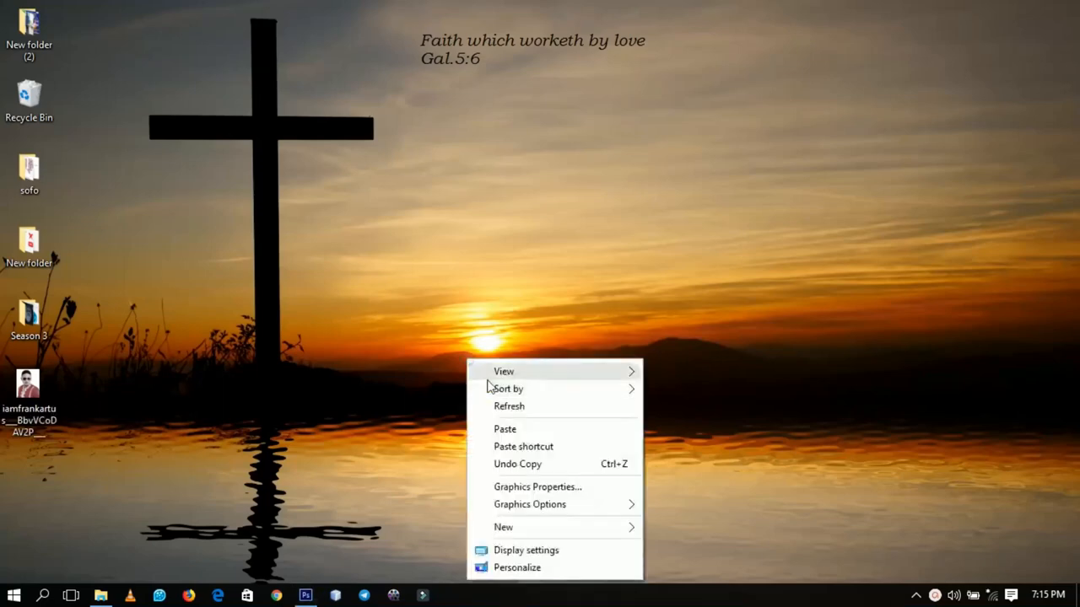
pyautogui.click(324, 262)
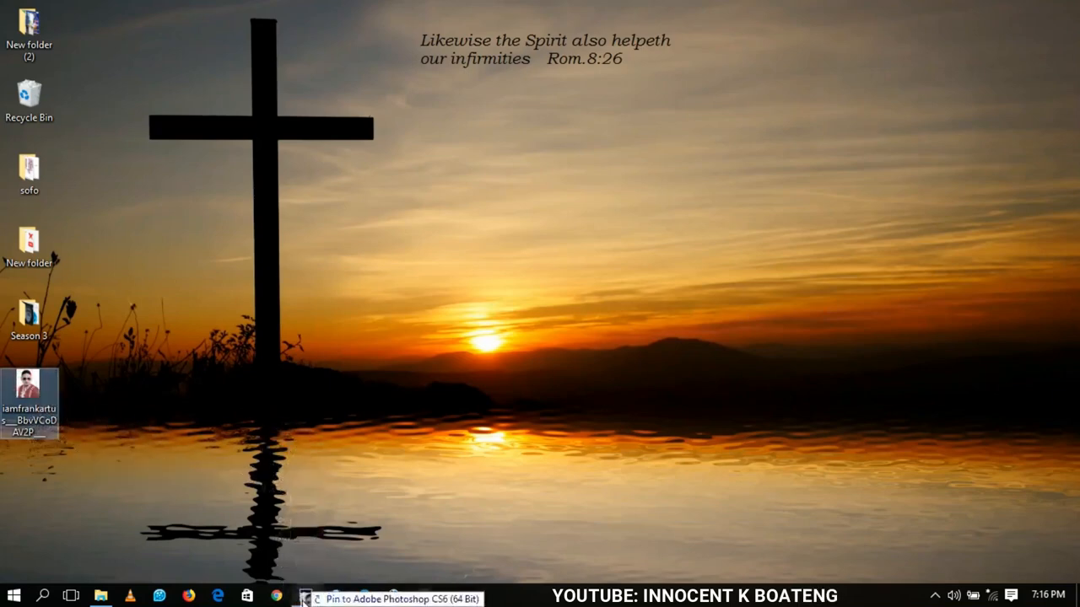
# - Open the portrait photo in Photoshop and acknowledge the JPEG parsing error
pyautogui.click(307, 598)
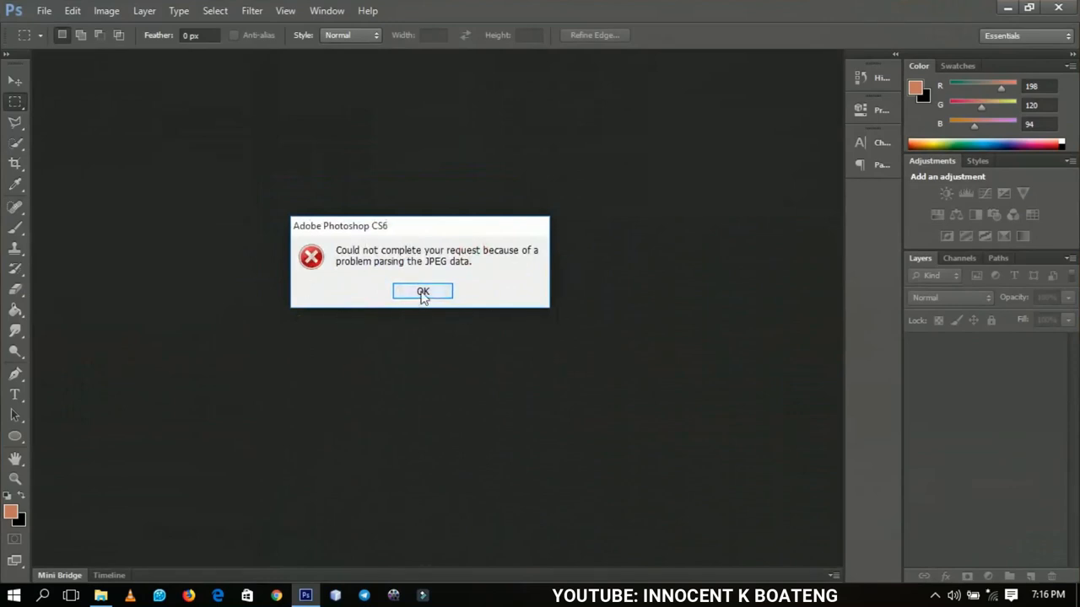
pyautogui.click(422, 290)
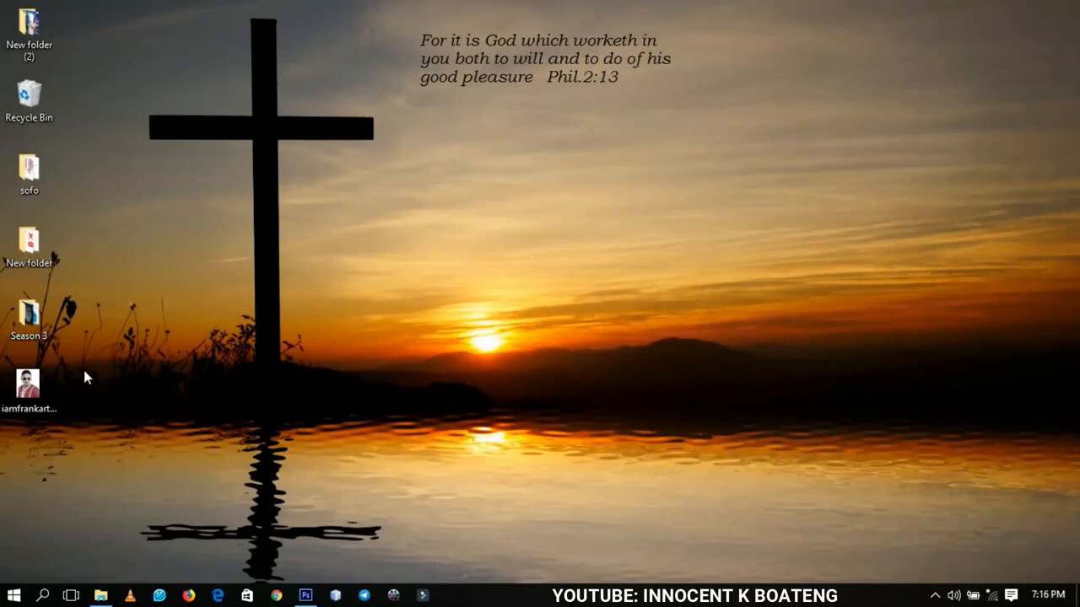
pyautogui.moveTo(233, 354)
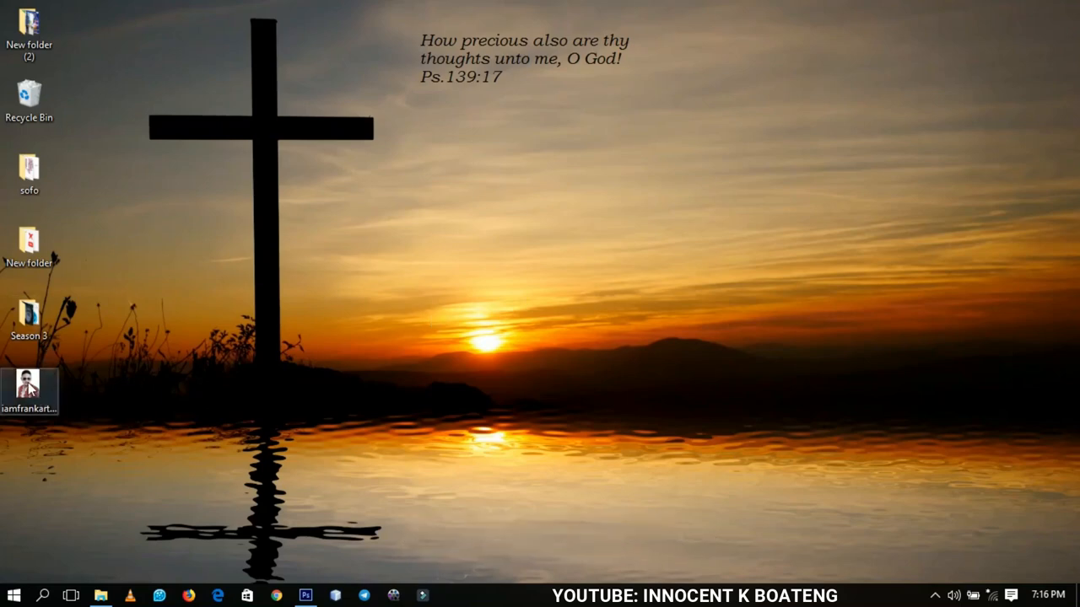
# - Drag the portrait photo onto the Photoshop taskbar button a second time
pyautogui.moveTo(31, 391); pyautogui.dragTo(296, 583)
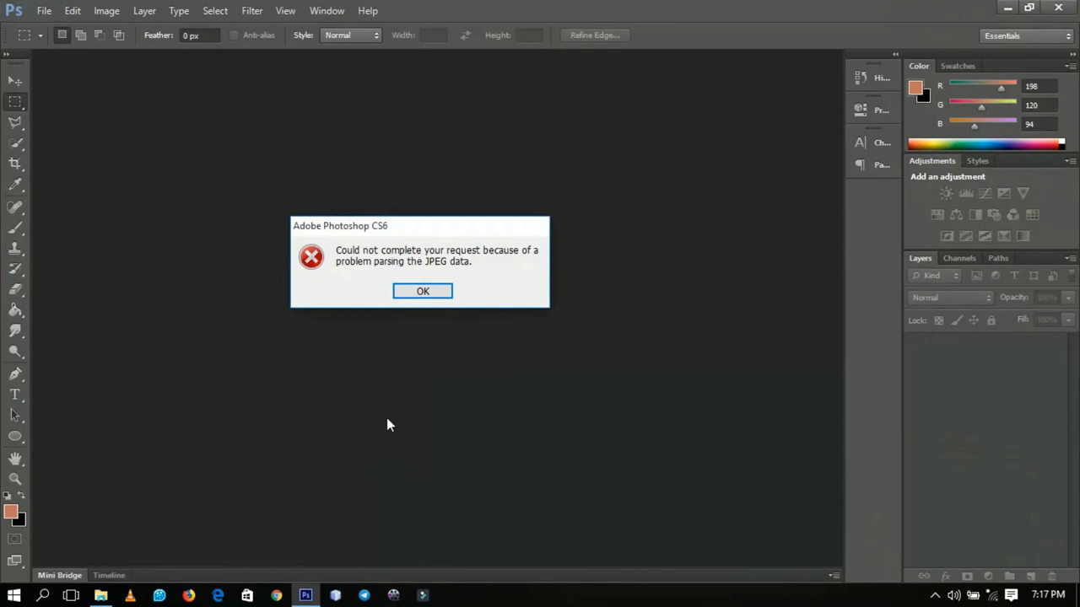
pyautogui.moveTo(445, 335)
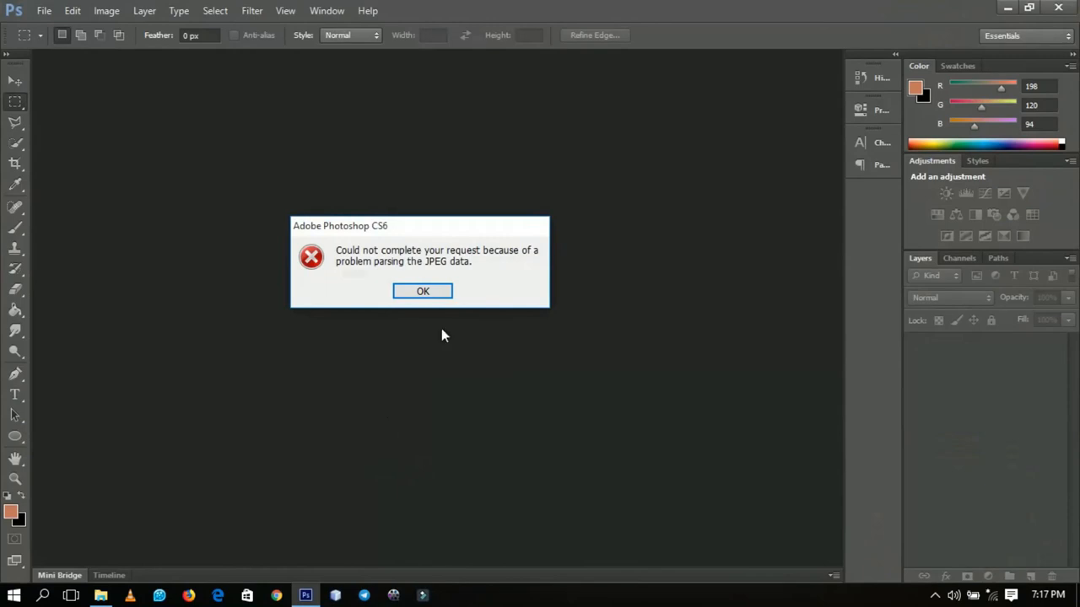
pyautogui.moveTo(430, 329)
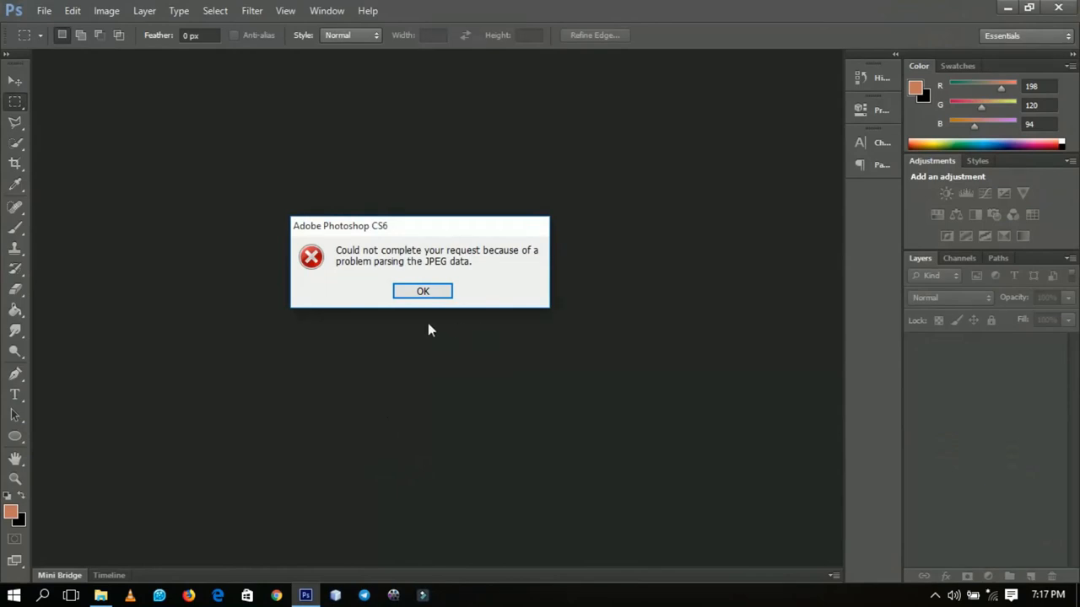
# - Acknowledge the repeated JPEG data parsing error in Photoshop
pyautogui.click(422, 291)
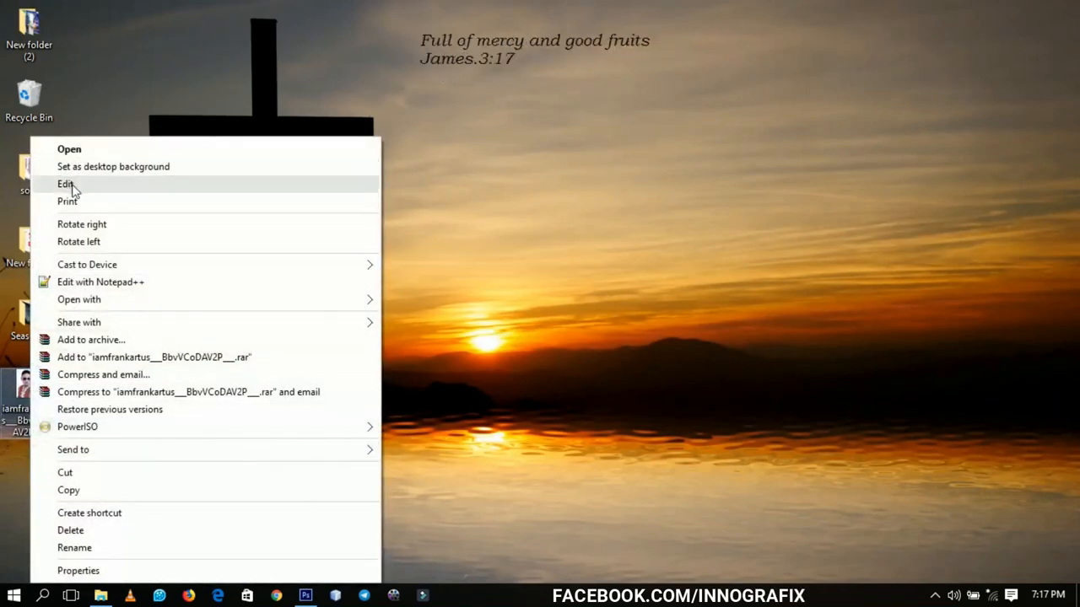
# - Open the portrait photo in Paint via its Edit option
pyautogui.click(64, 184)
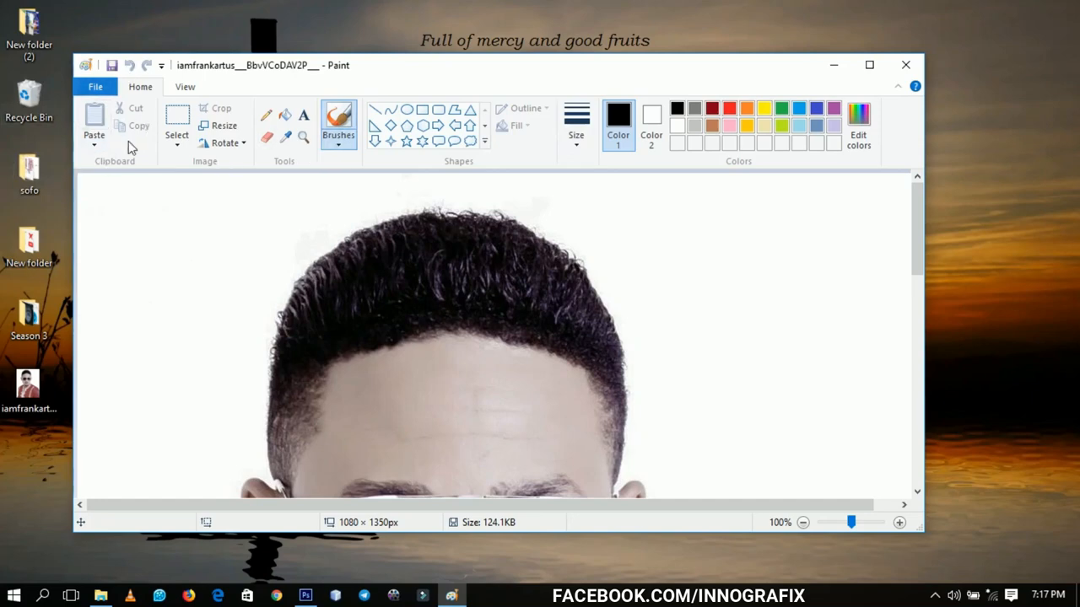
pyautogui.moveTo(94, 121)
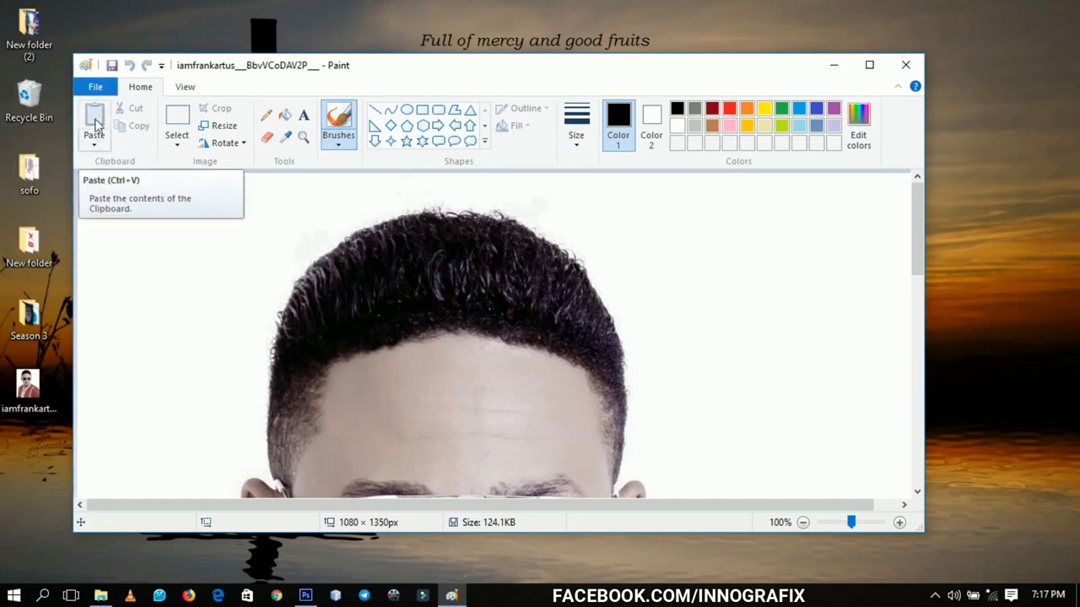
pyautogui.moveTo(94, 88)
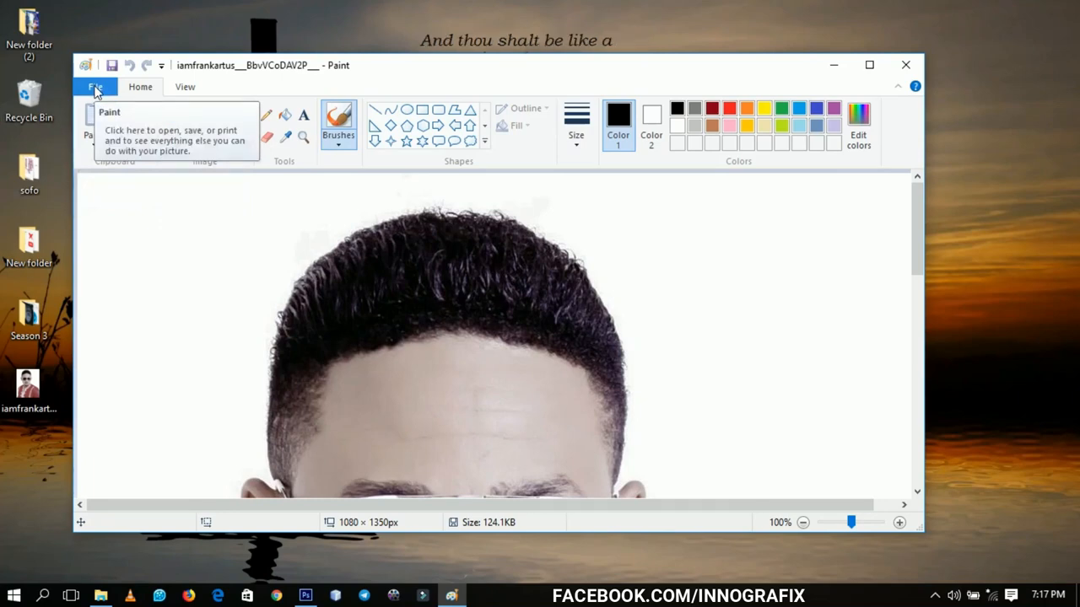
# - Save the photo from Paint as a new JPEG picture named 123 on the desktop
pyautogui.click(94, 86)
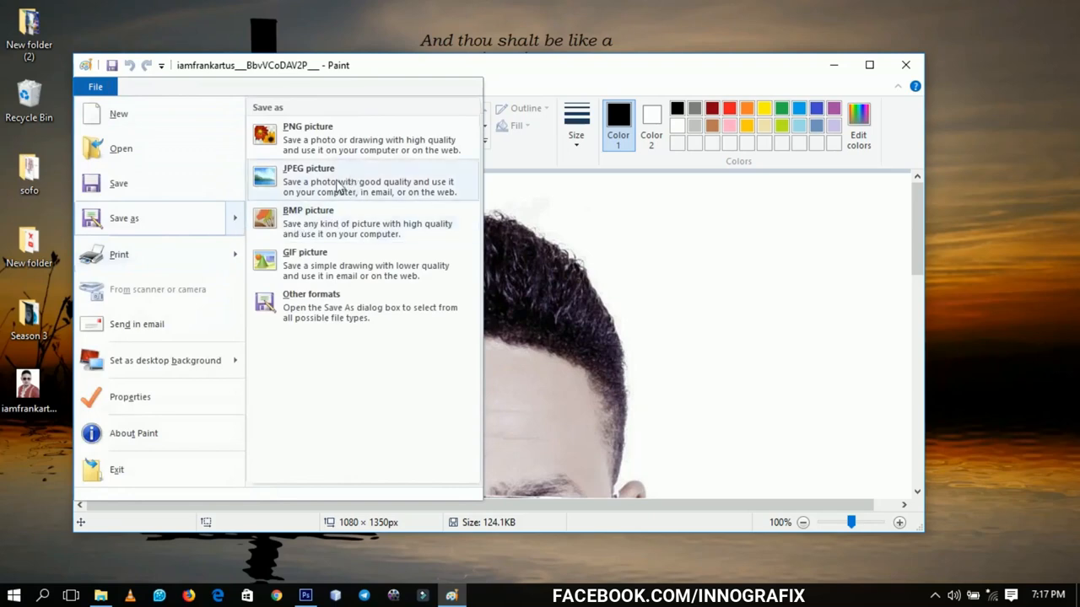
pyautogui.moveTo(319, 182)
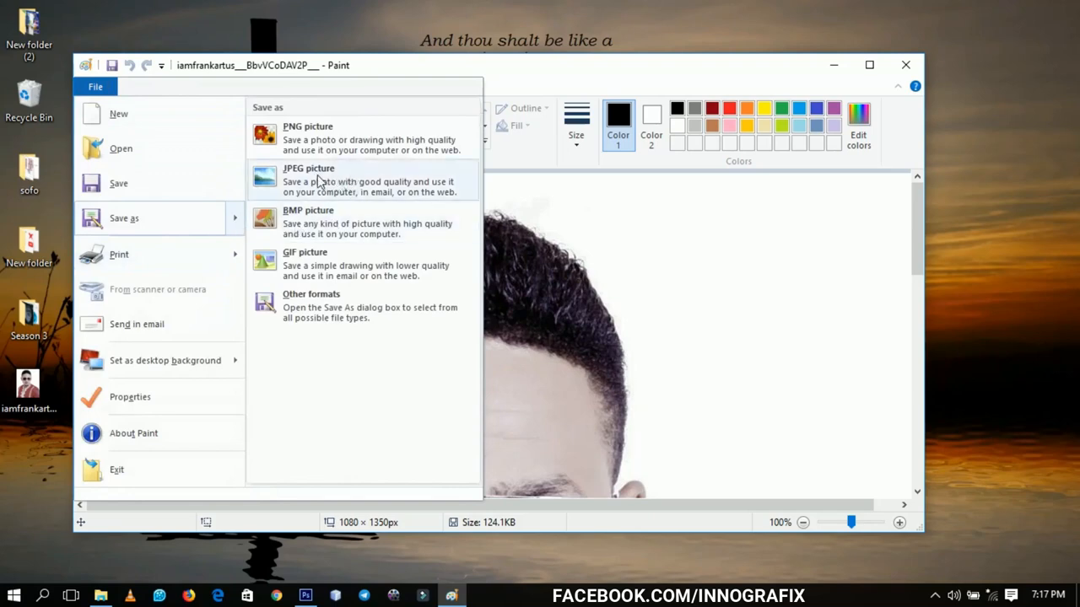
pyautogui.click(307, 179)
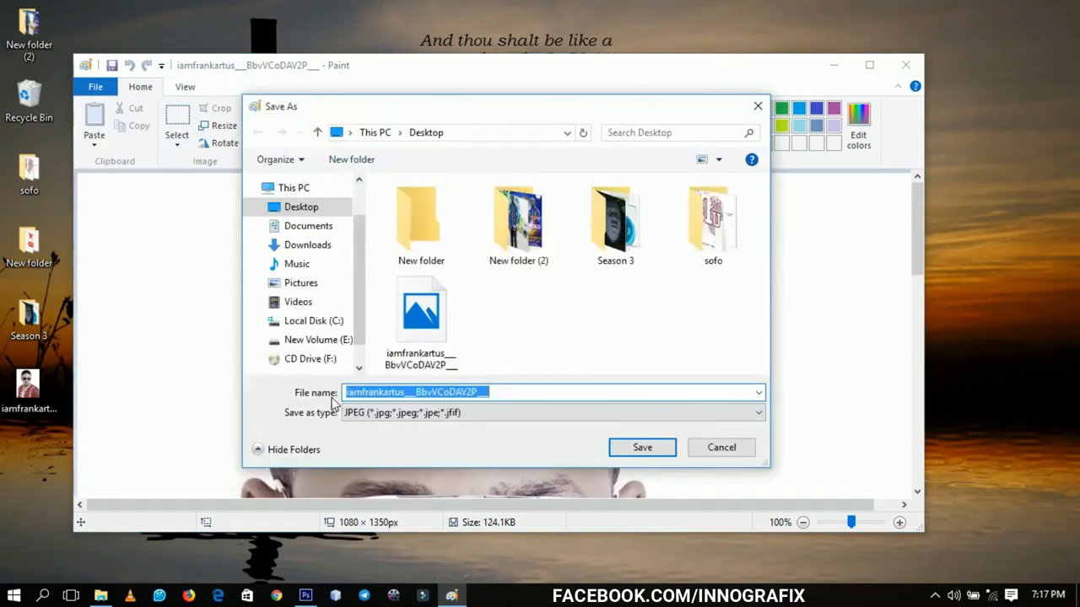
pyautogui.write('123')
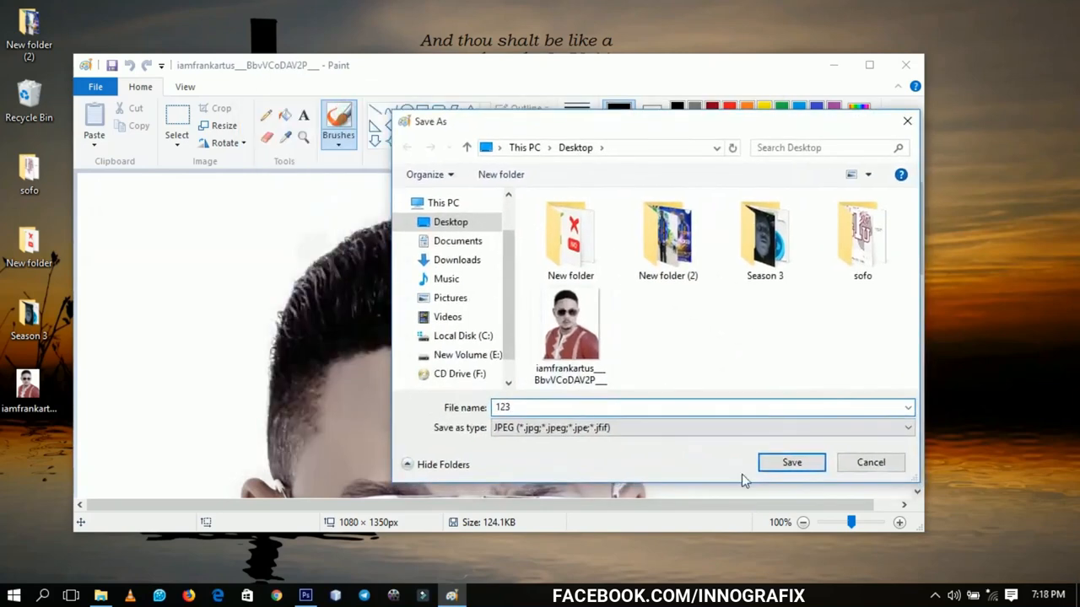
pyautogui.click(789, 463)
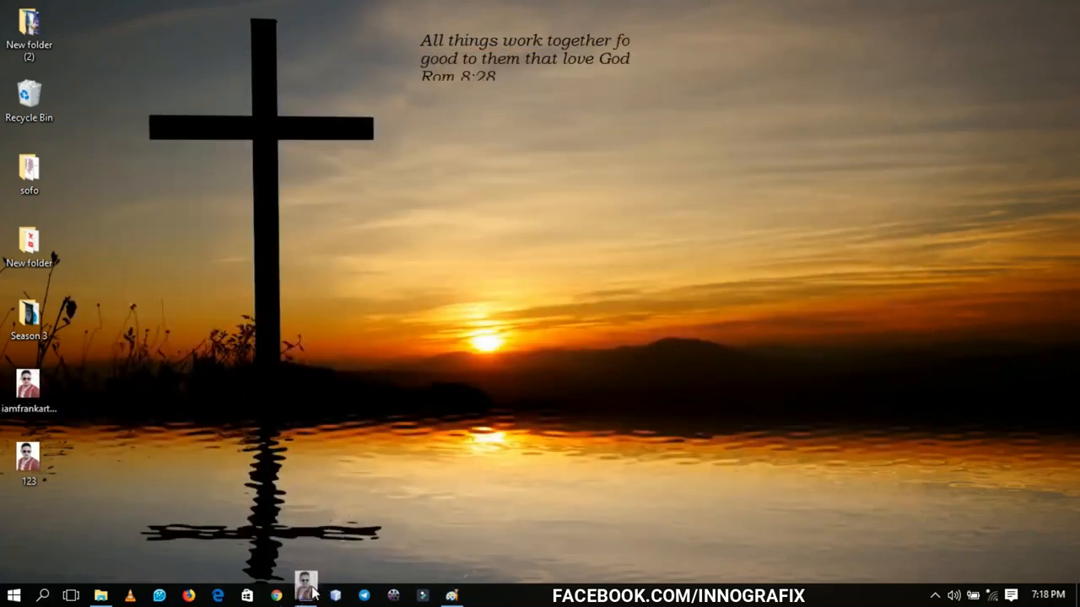
# - Open the 123 copy in Photoshop, acknowledge the parsing error, and send it again
pyautogui.click(305, 597)
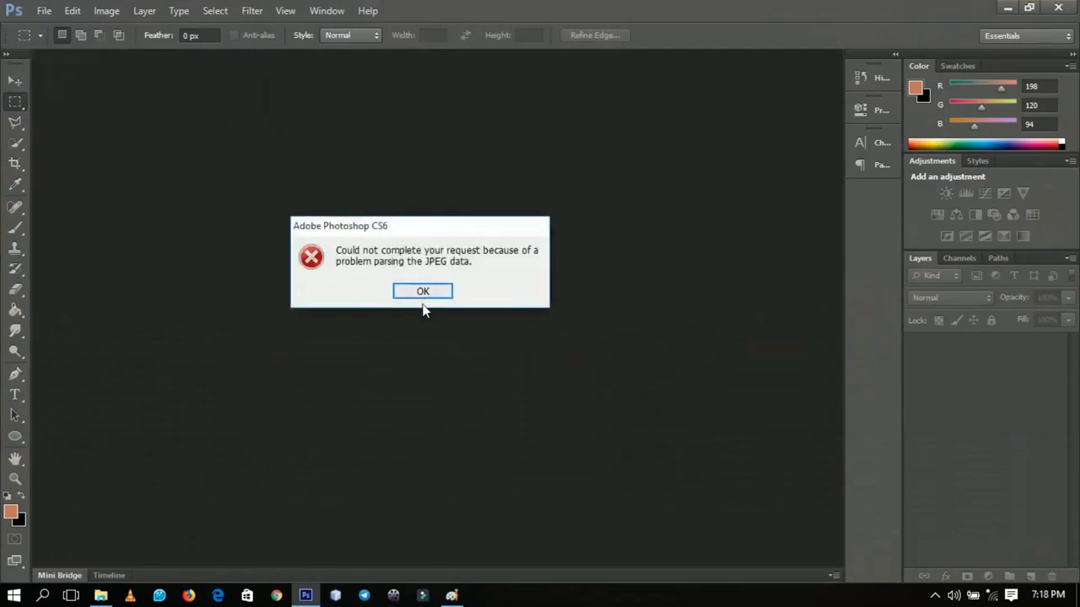
pyautogui.click(422, 290)
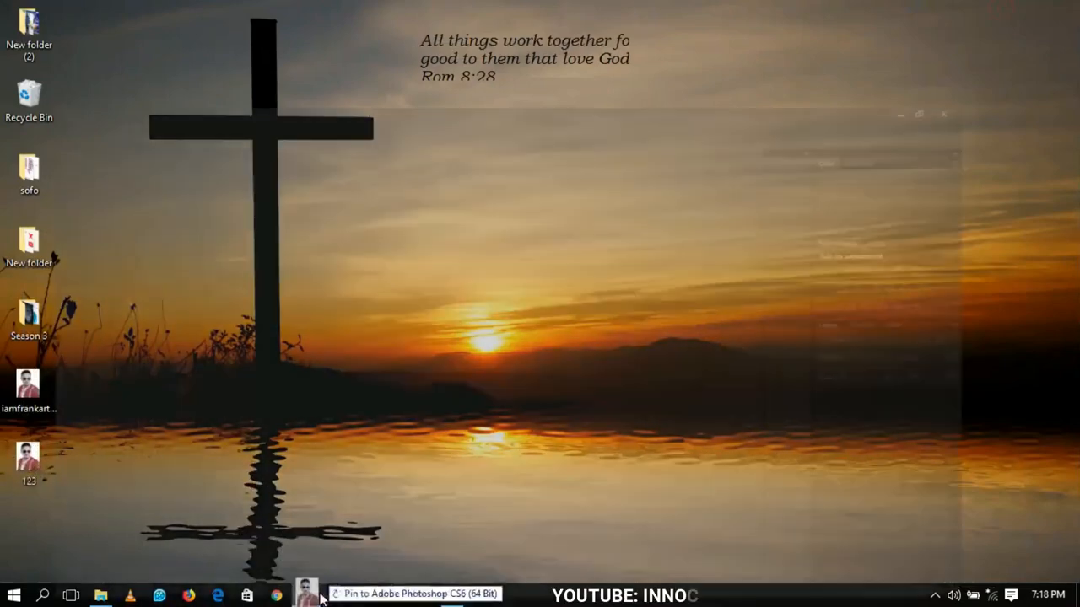
pyautogui.click(305, 594)
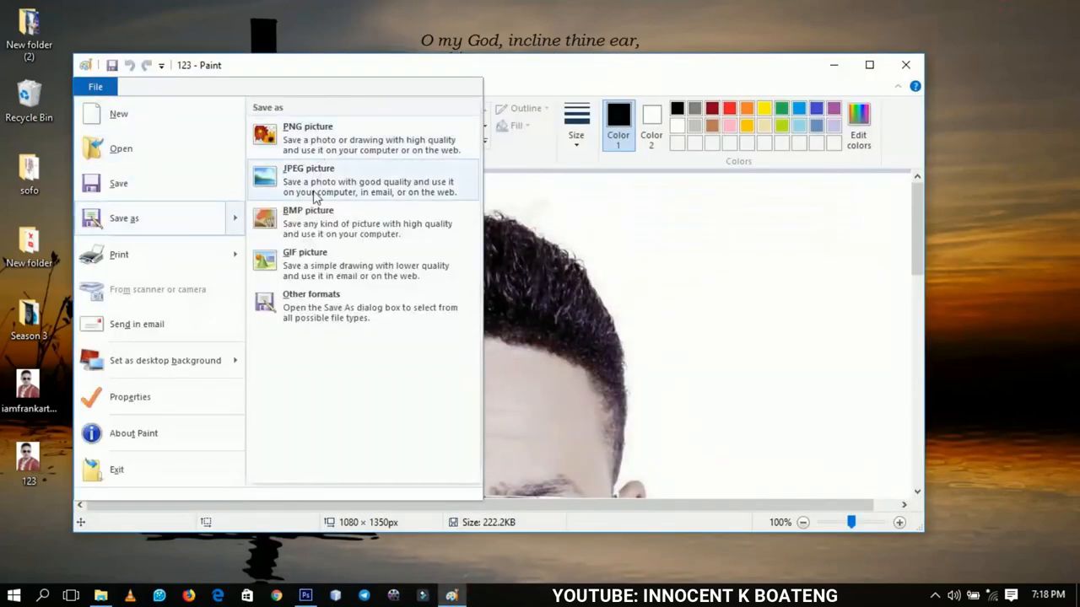
pyautogui.moveTo(318, 138)
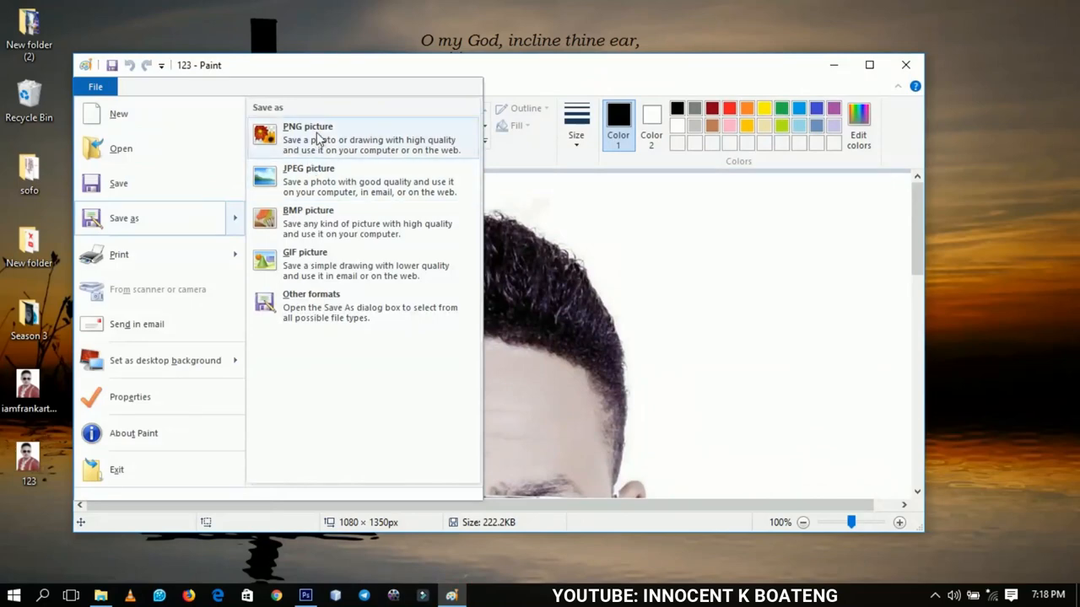
pyautogui.moveTo(430, 125)
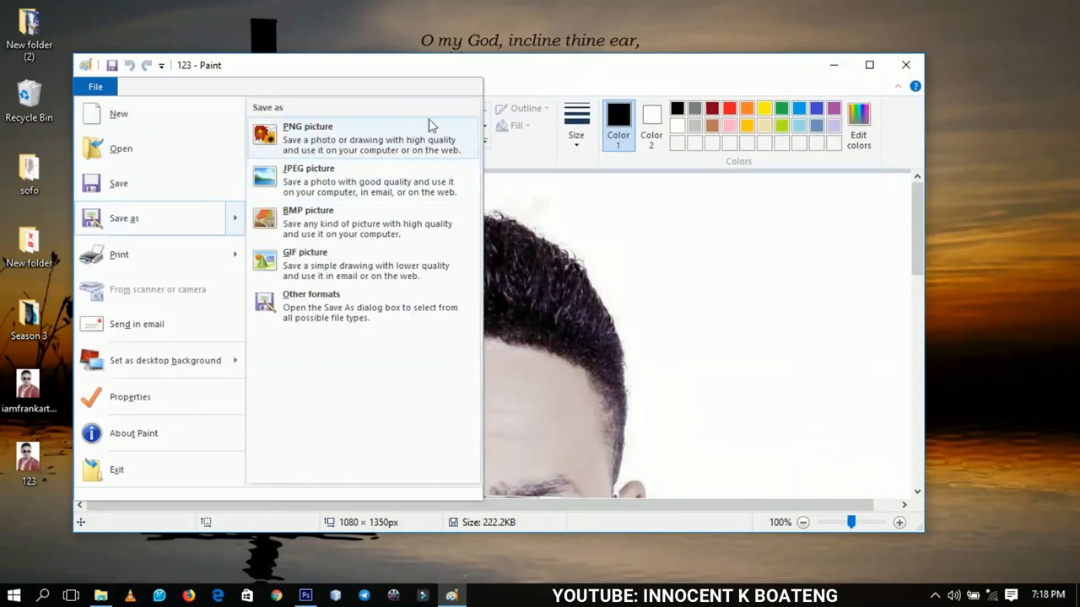